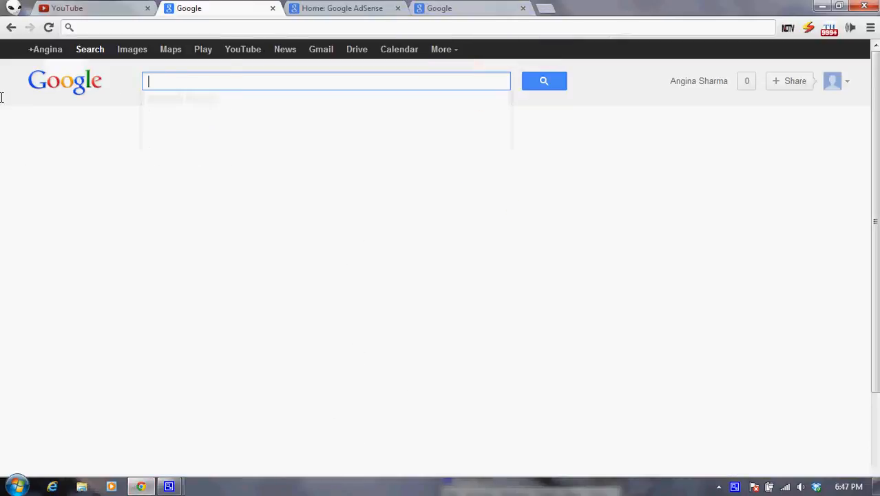
Search Google for 'dropbox' and open the 'Dropbox - Simplify your life' result.
type("dj")
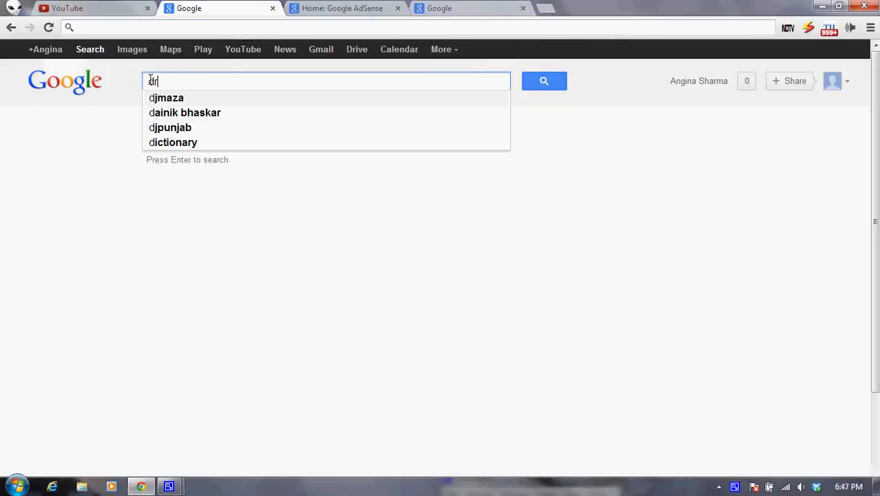
type("ropbox")
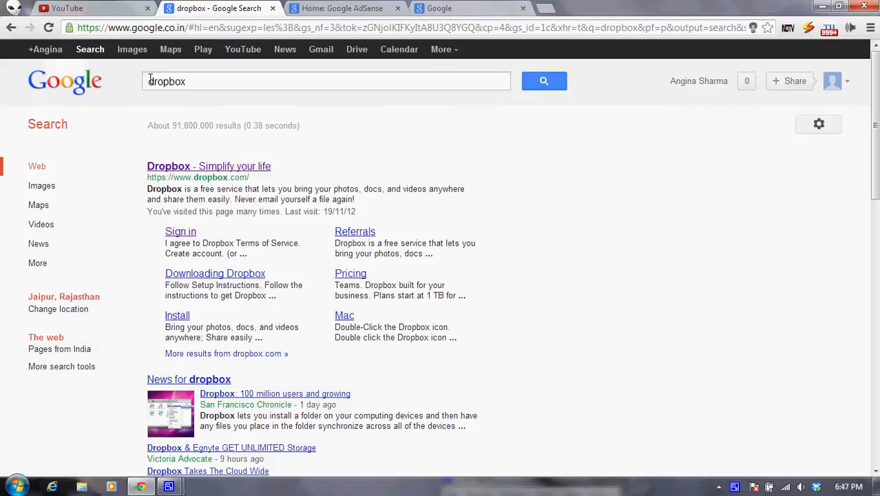
mouse_move(203, 172)
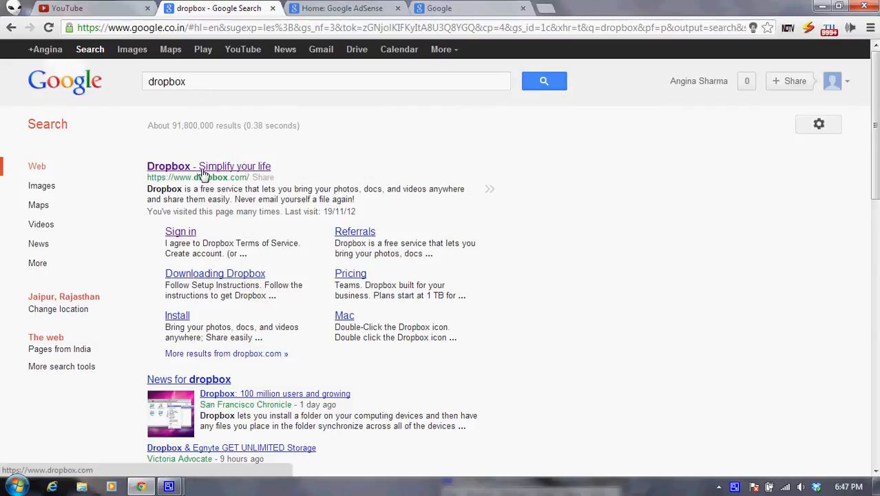
left_click(208, 166)
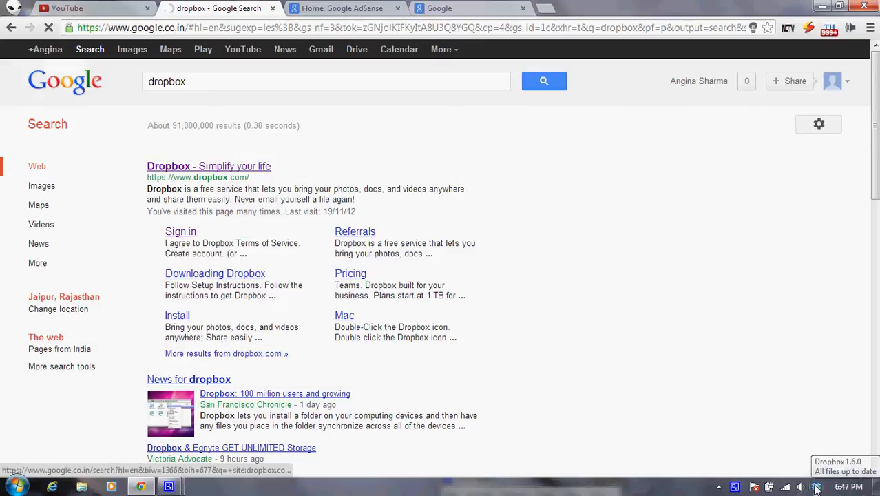
Open the local Dropbox folder from the tray icon, showing Photos, Getting Started, Hydrangeas and Tulips.
left_click(208, 166)
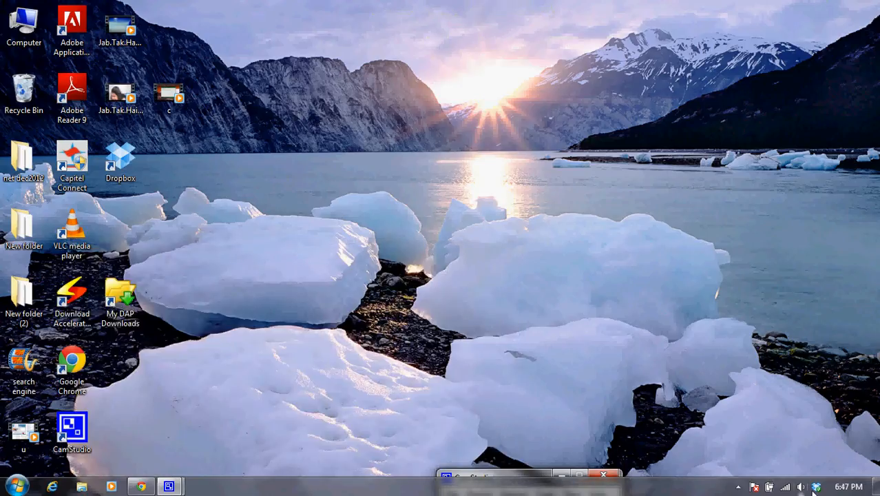
left_click(815, 487)
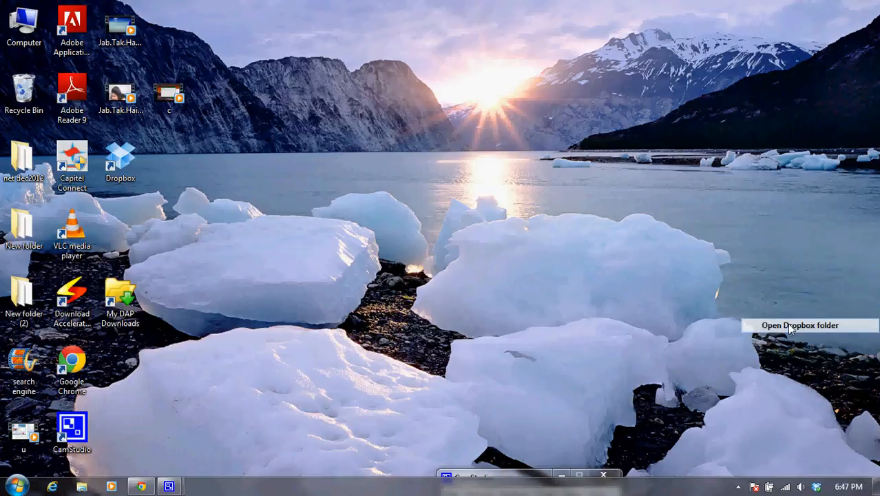
left_click(799, 325)
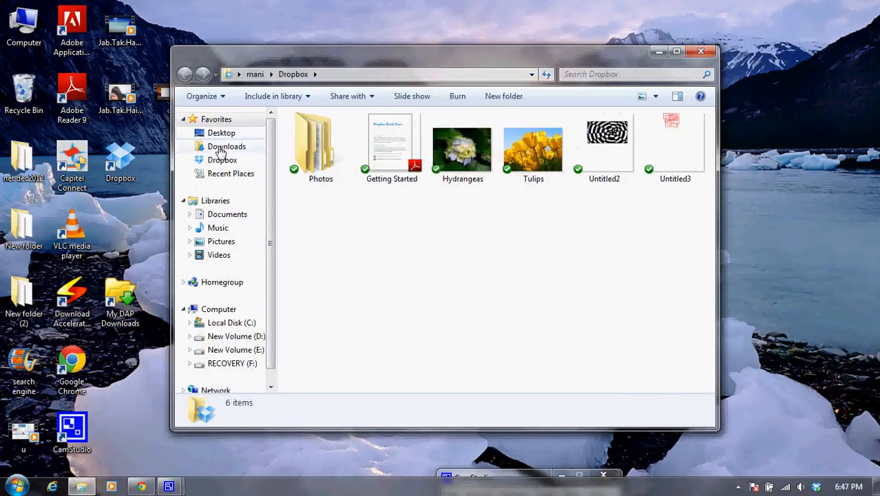
Send the Desert picture from Pictures > Sample Pictures to Dropbox and close Explorer.
left_click(220, 241)
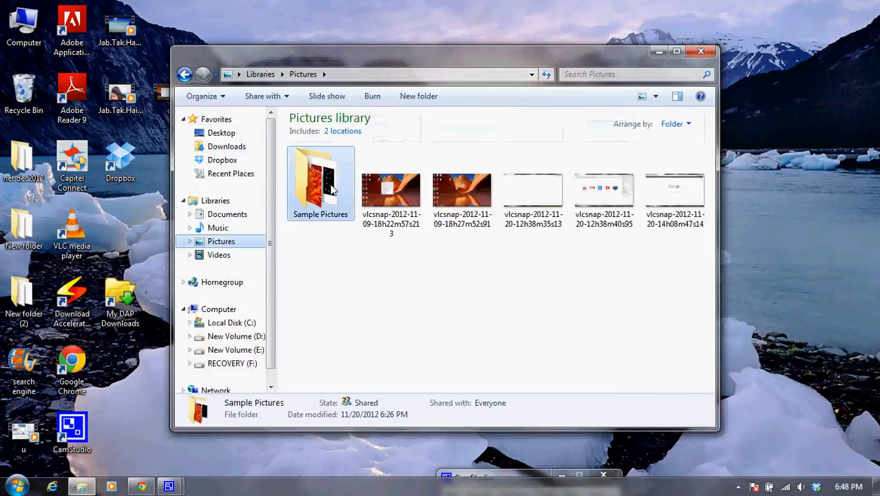
double_click(320, 182)
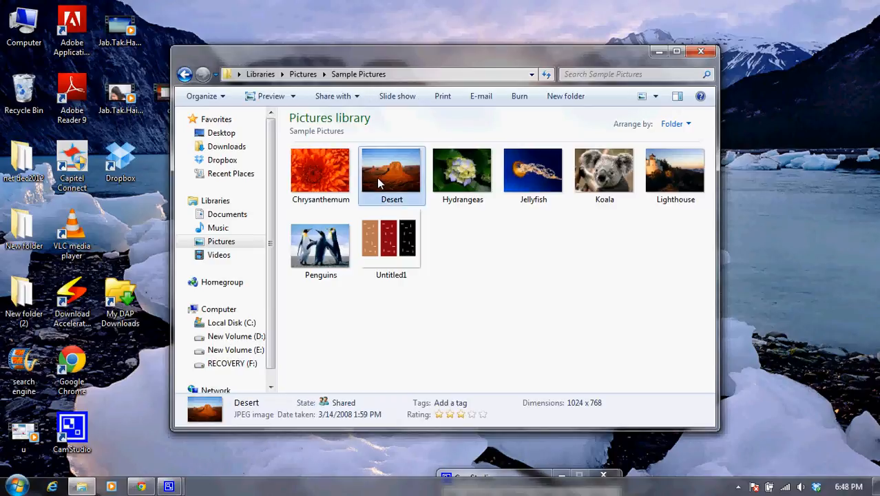
right_click(391, 170)
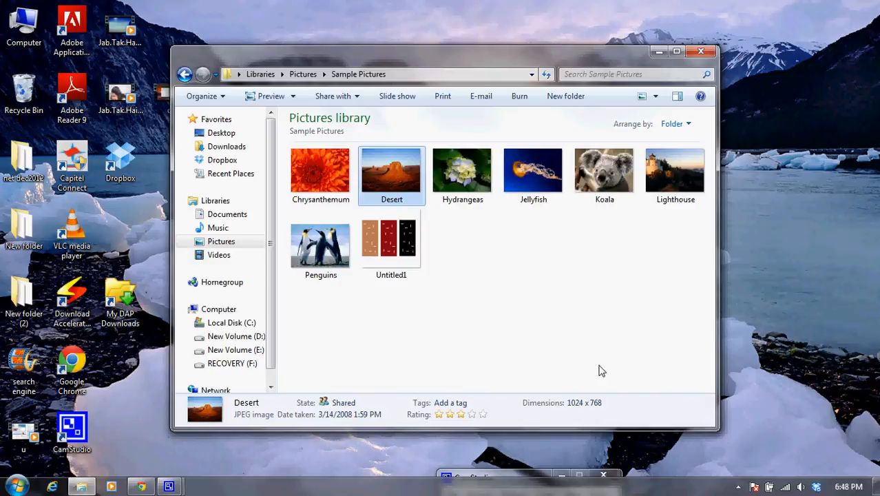
left_click(700, 50)
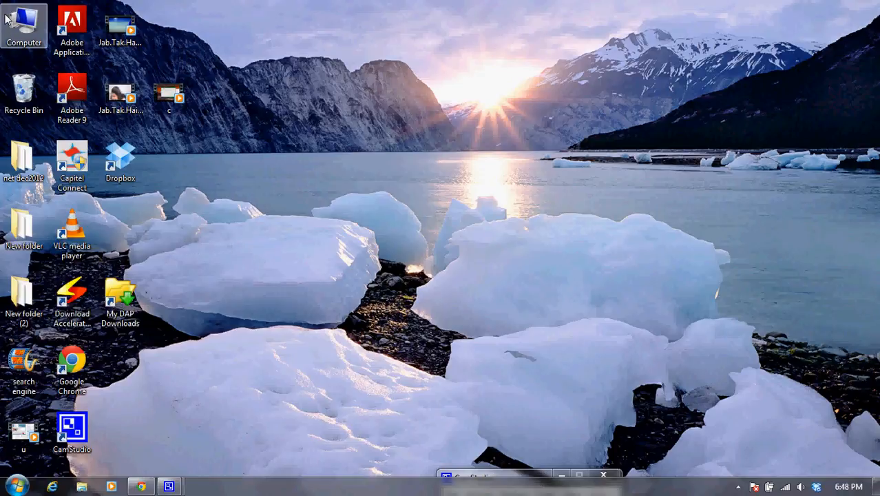
Check Desert syncing in the local Dropbox folder, then launch the Dropbox website.
double_click(23, 25)
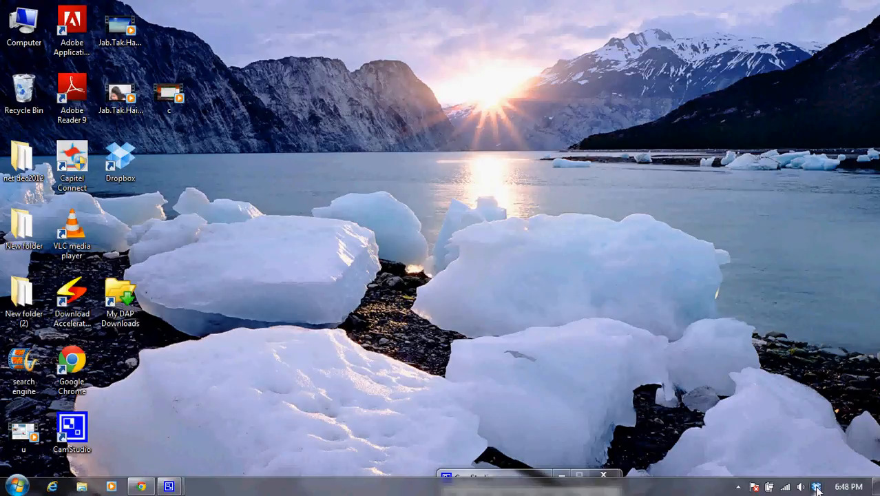
left_click(816, 486)
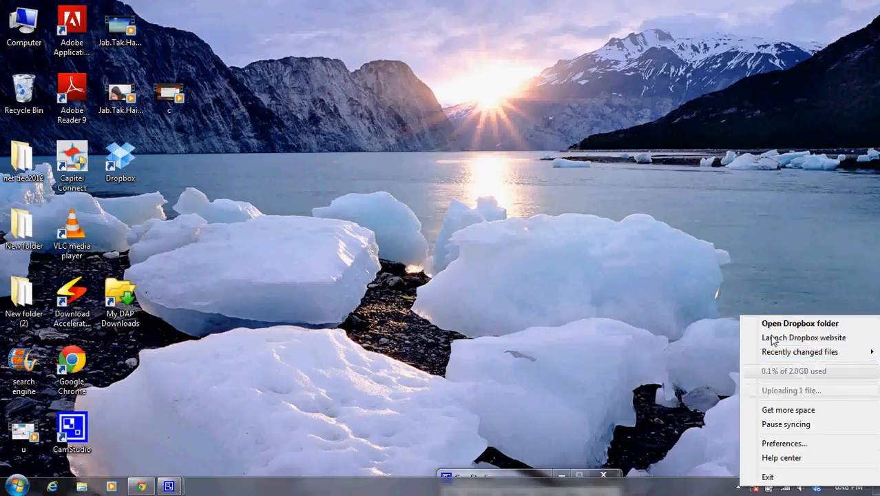
left_click(799, 322)
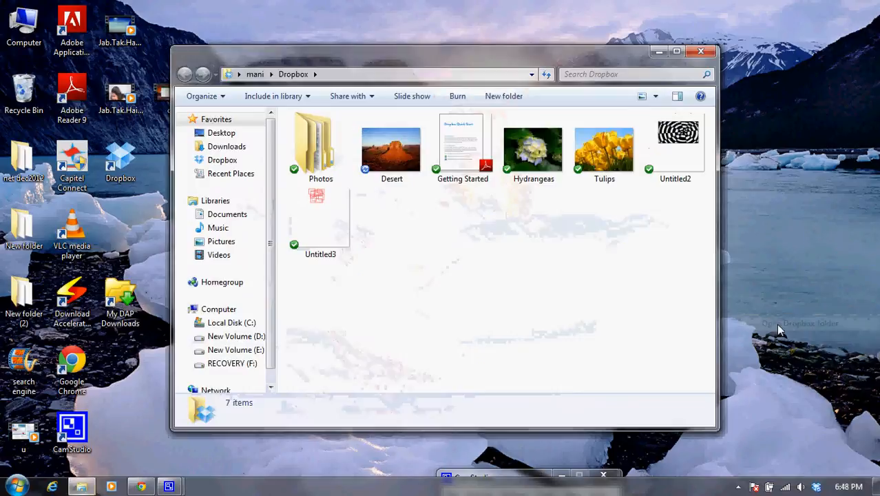
left_click(391, 147)
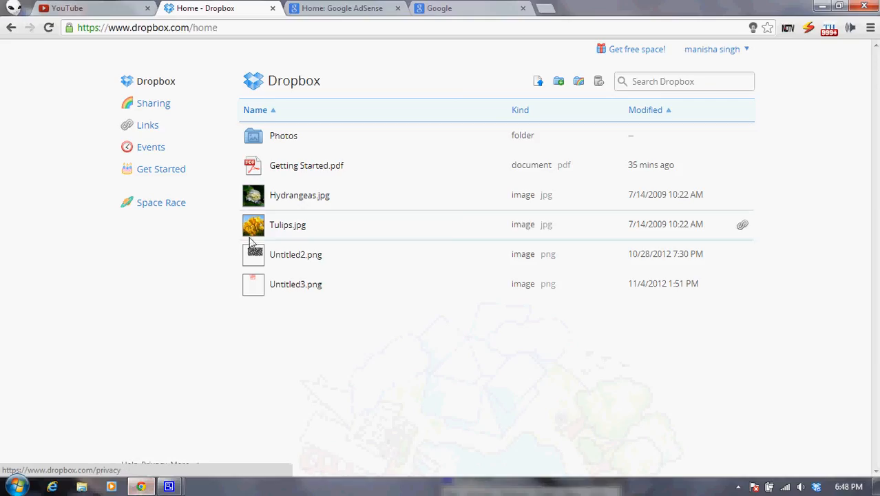
Reload the dropbox.com file list twice, then minimize the browser.
left_click(48, 27)
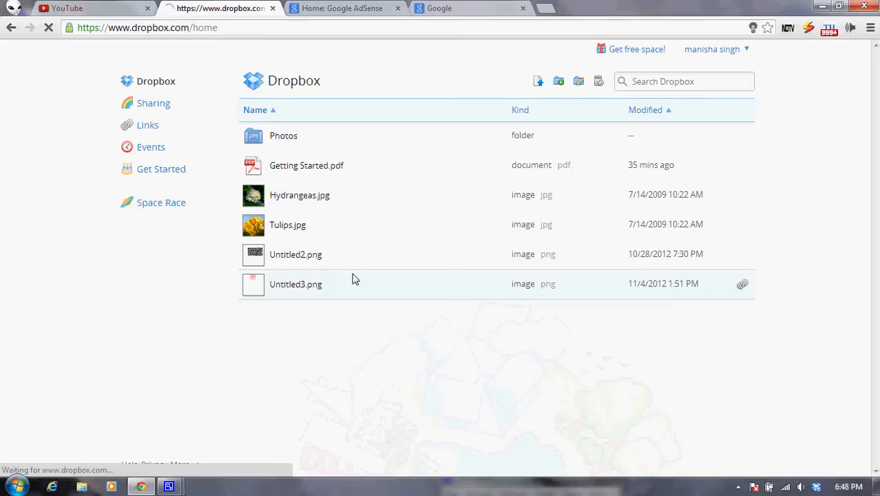
left_click(48, 28)
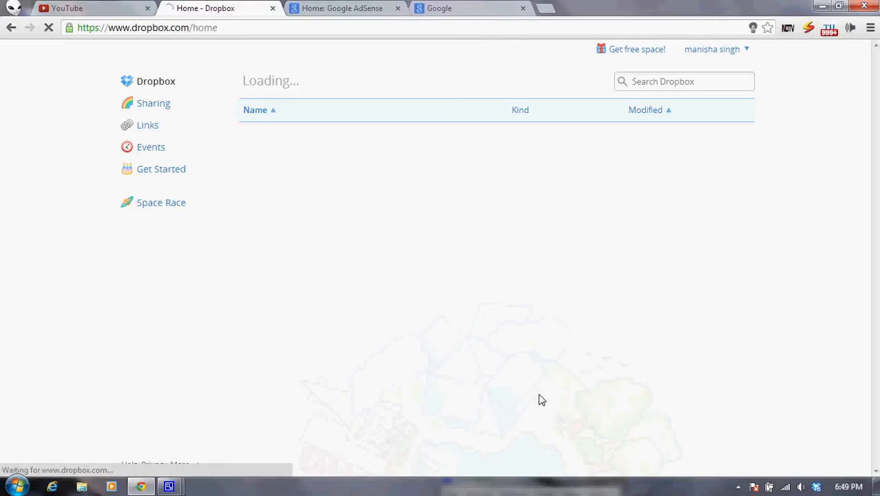
mouse_move(558, 170)
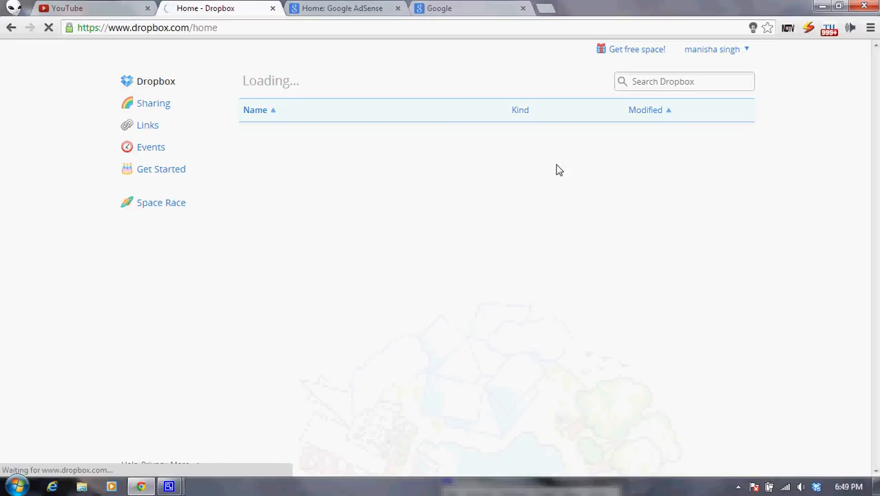
mouse_move(559, 442)
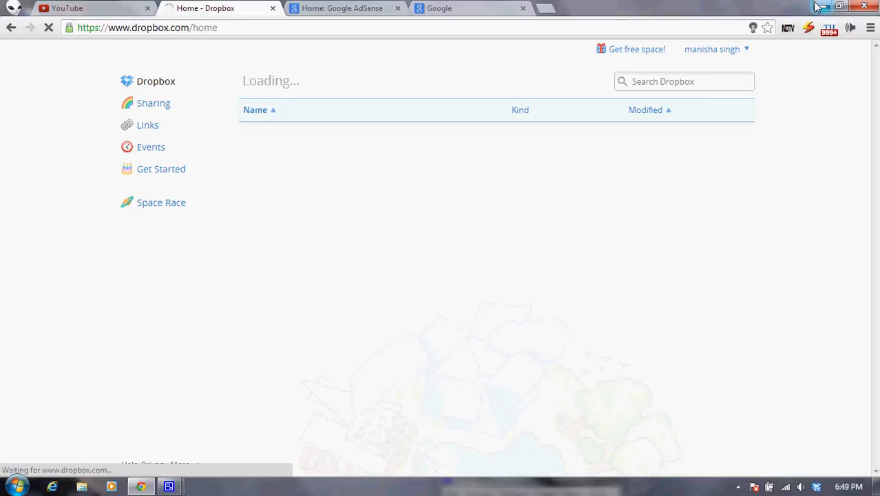
left_click(839, 5)
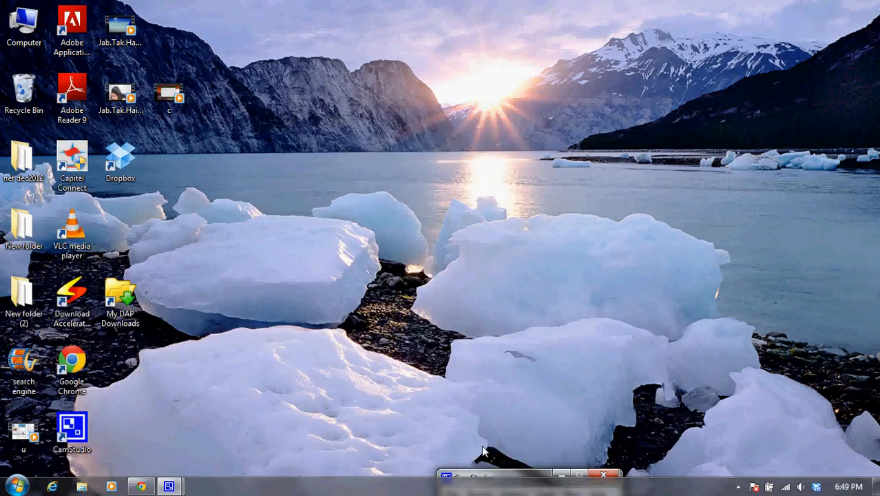